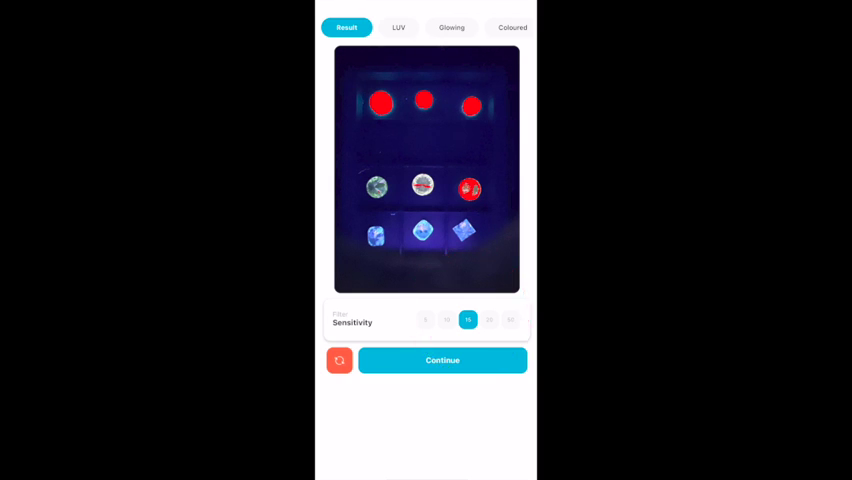
Try detection sensitivity 5 and 10, then set it back to 15
click(425, 320)
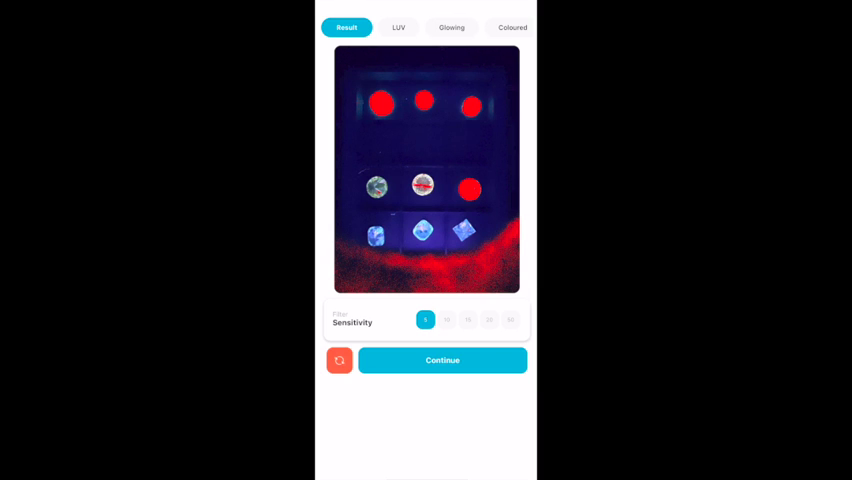
click(447, 320)
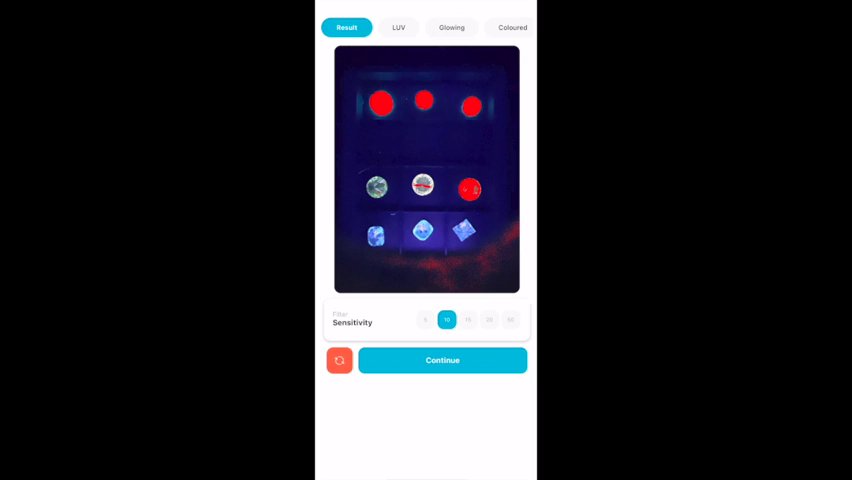
click(468, 319)
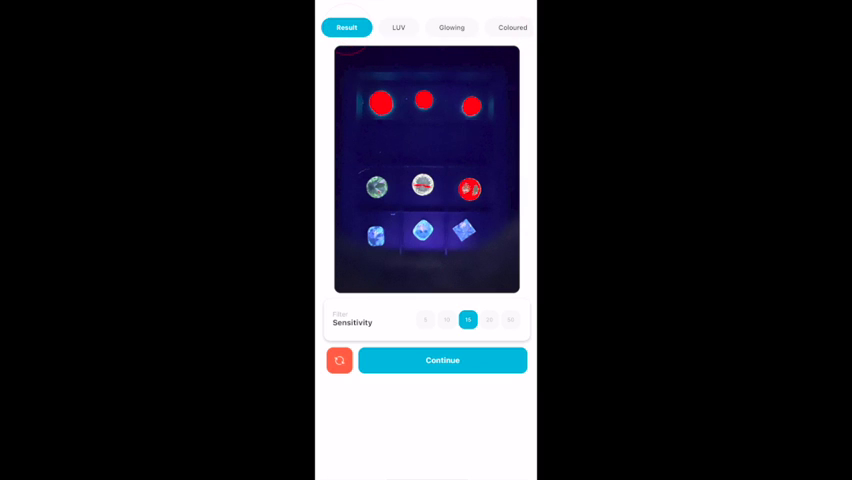
Step through the LUV and Coloured result tabs, ending on the Original photo
click(346, 27)
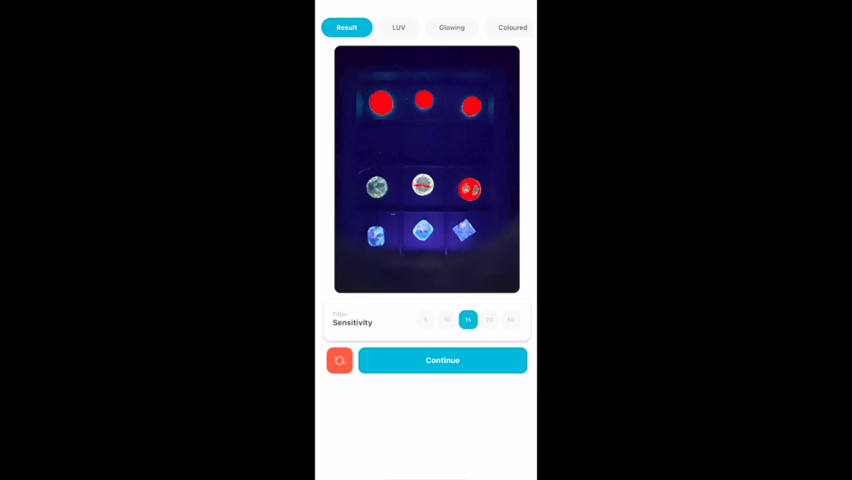
click(397, 27)
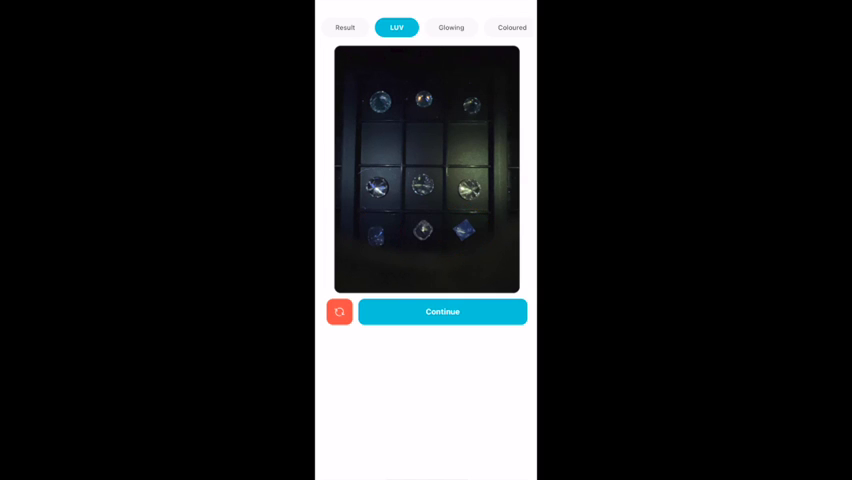
click(450, 27)
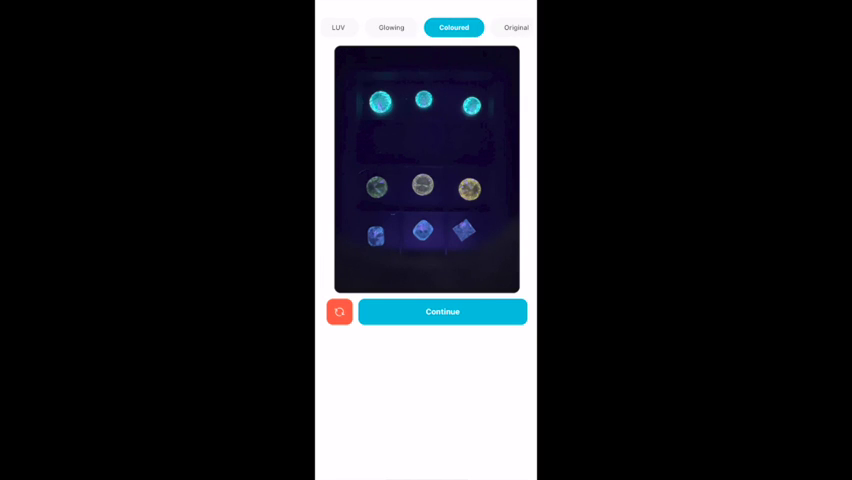
click(515, 27)
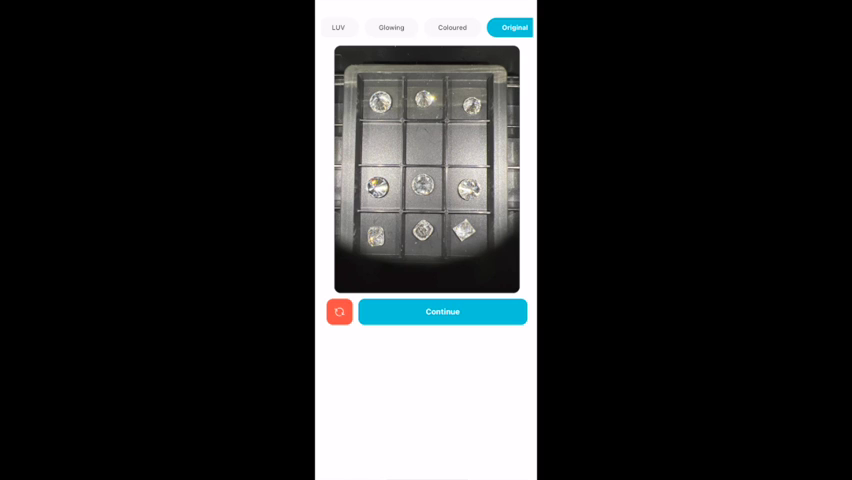